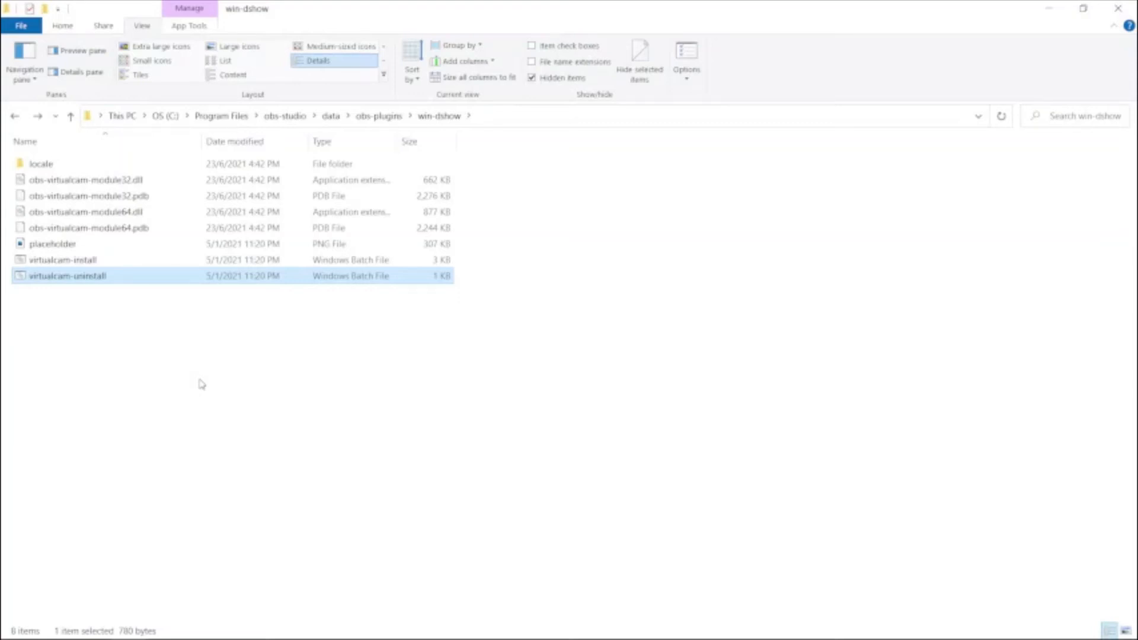
mouse_move(53, 314)
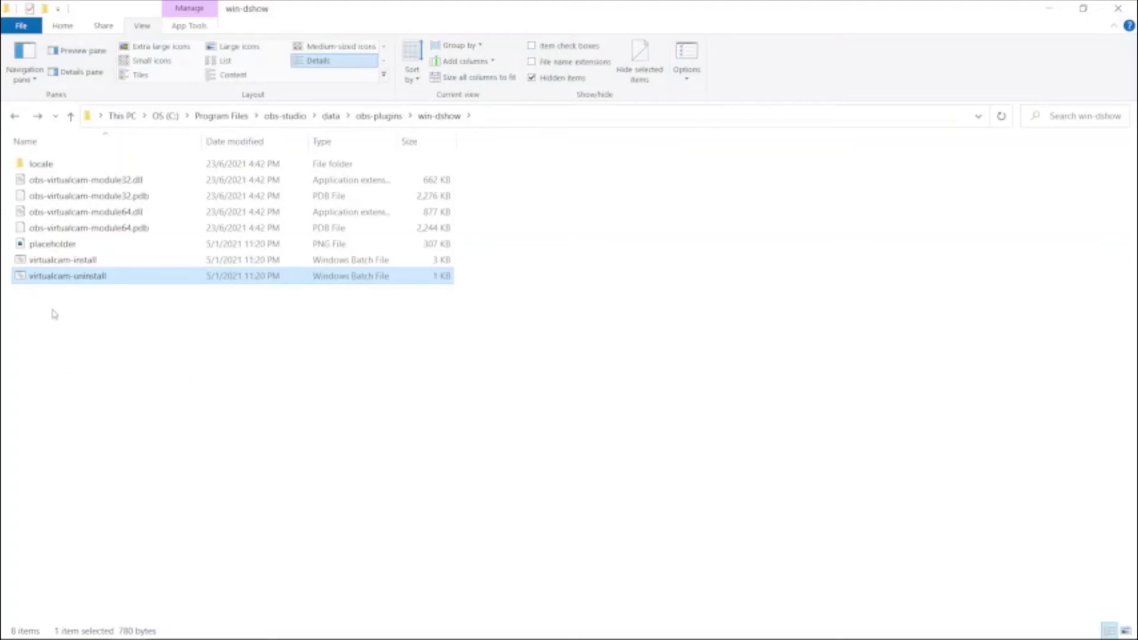
mouse_move(69, 277)
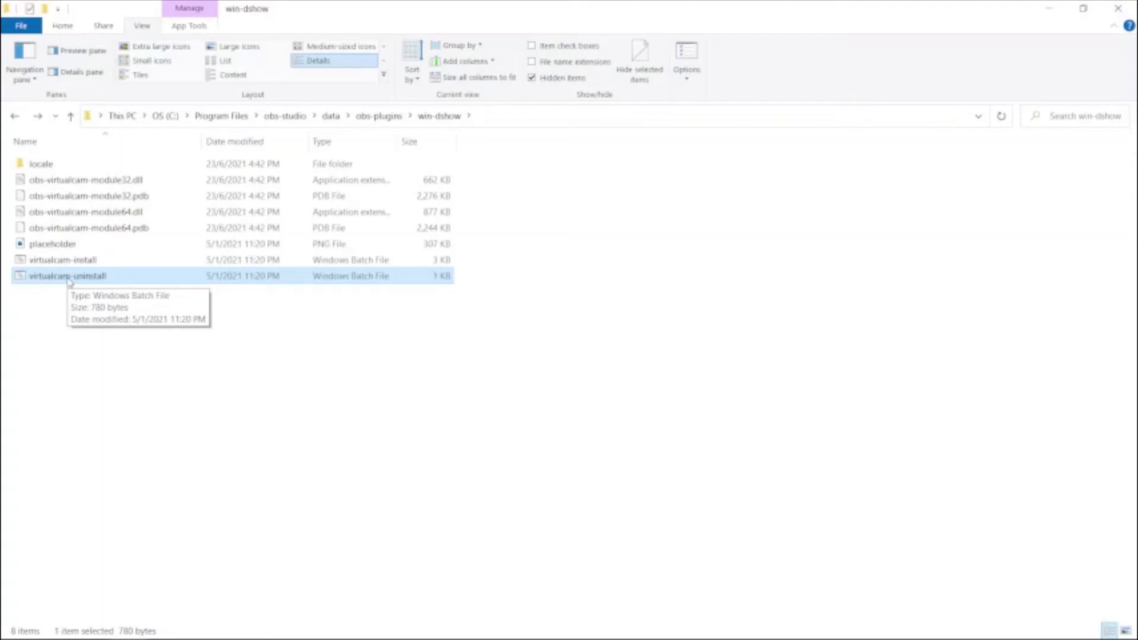
mouse_move(138, 383)
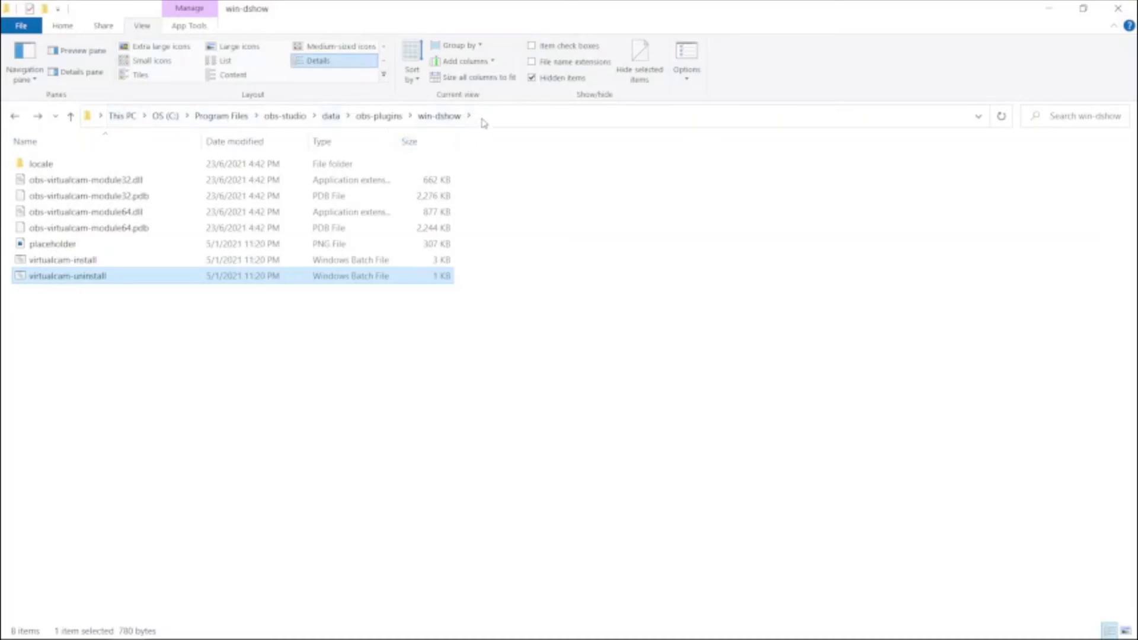
mouse_move(486, 344)
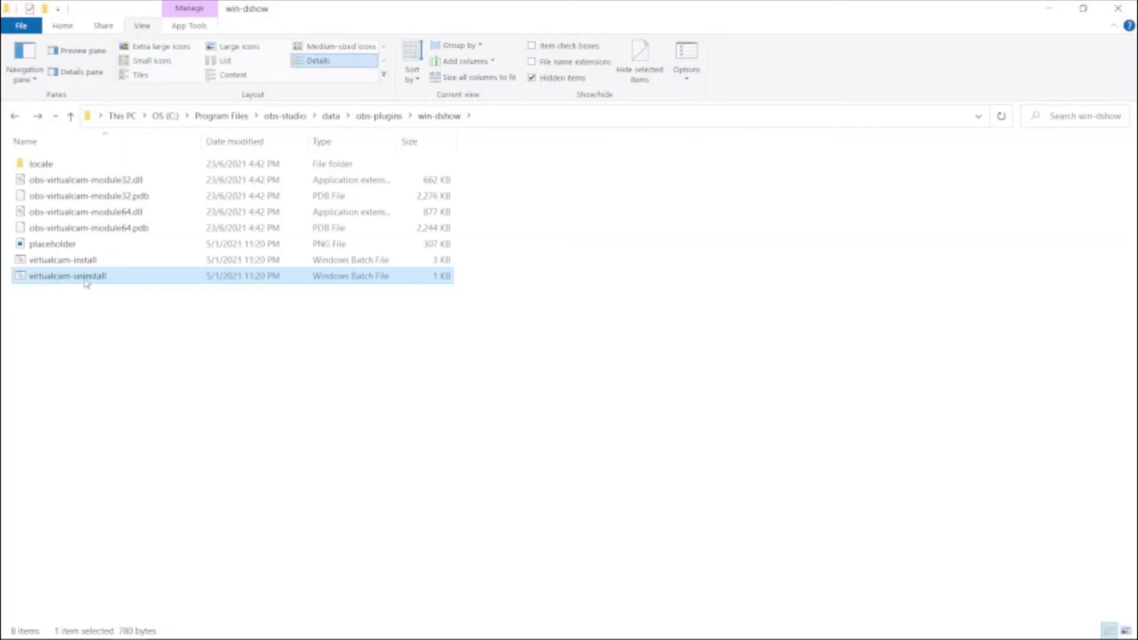
mouse_move(68, 276)
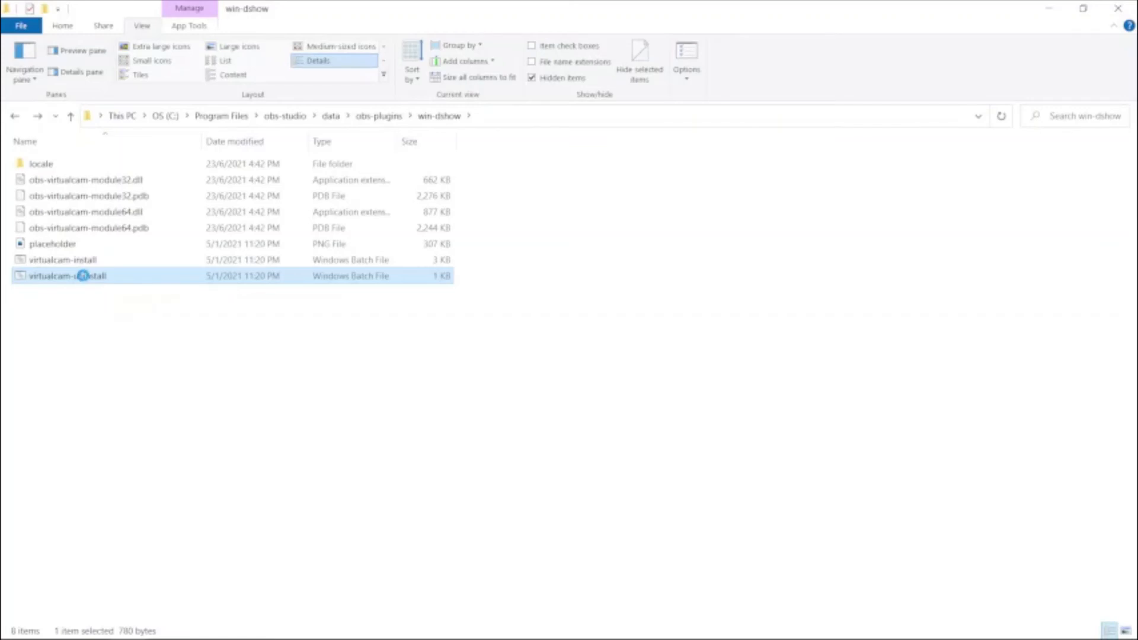
Step: Run virtualcam-uninstall.bat, confirm 'Virtual Cam uninstalled!' and close the console
right_click(82, 275)
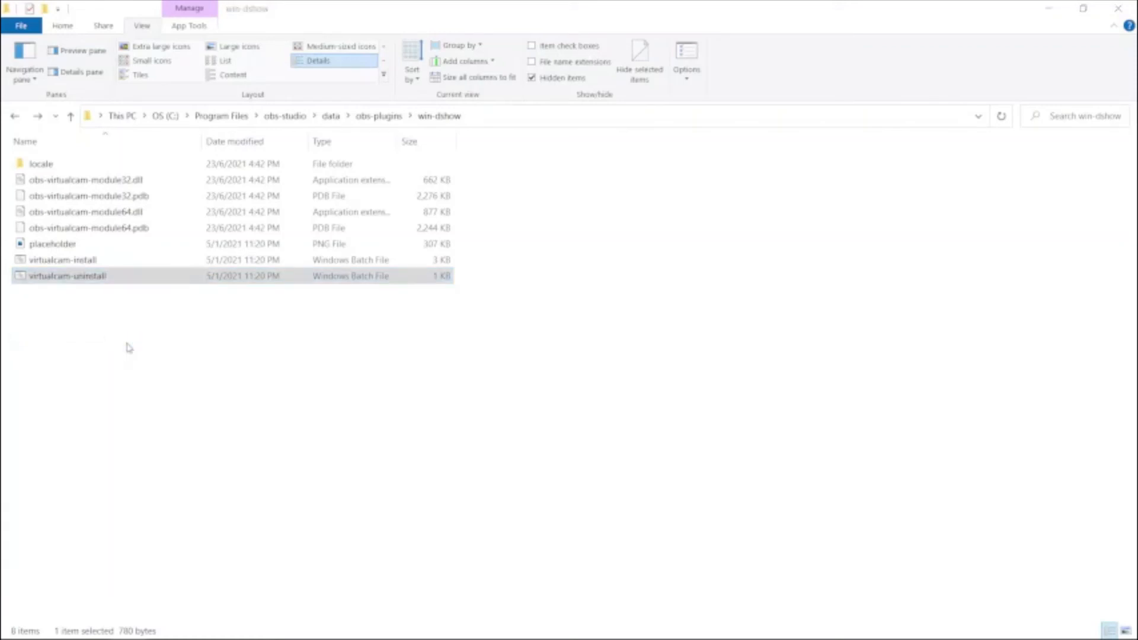
mouse_move(509, 293)
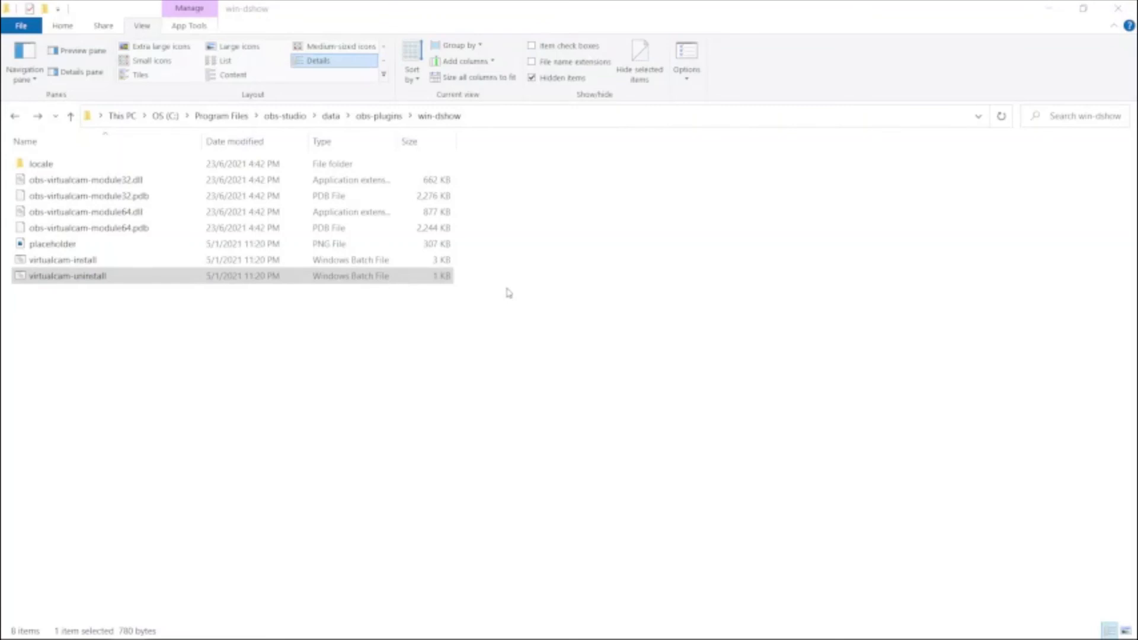
mouse_move(523, 411)
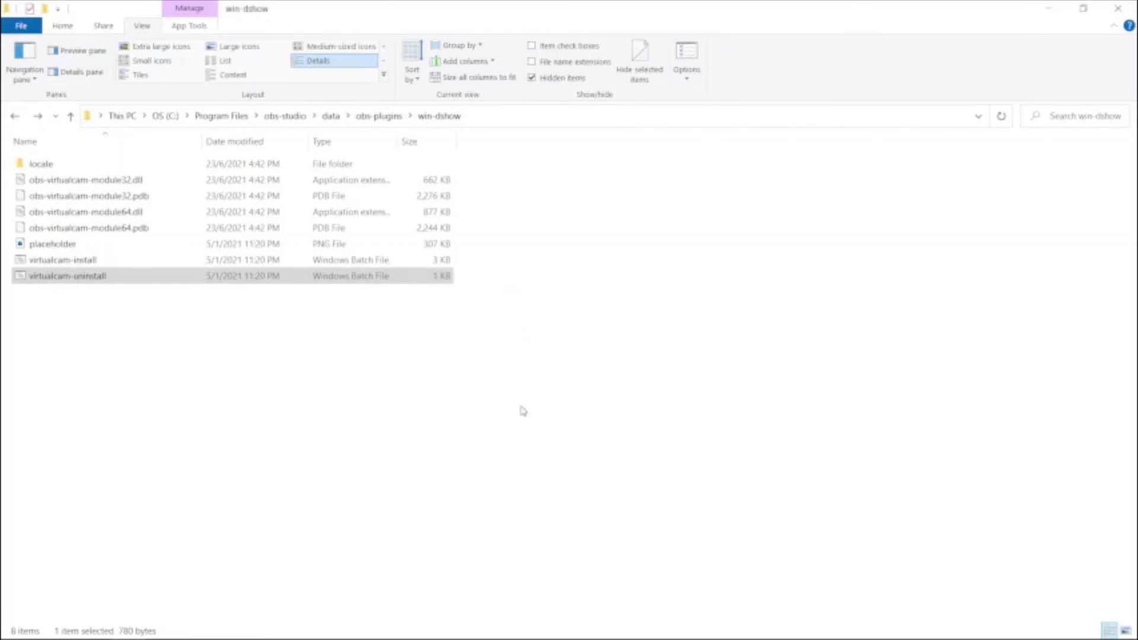
double_click(68, 276)
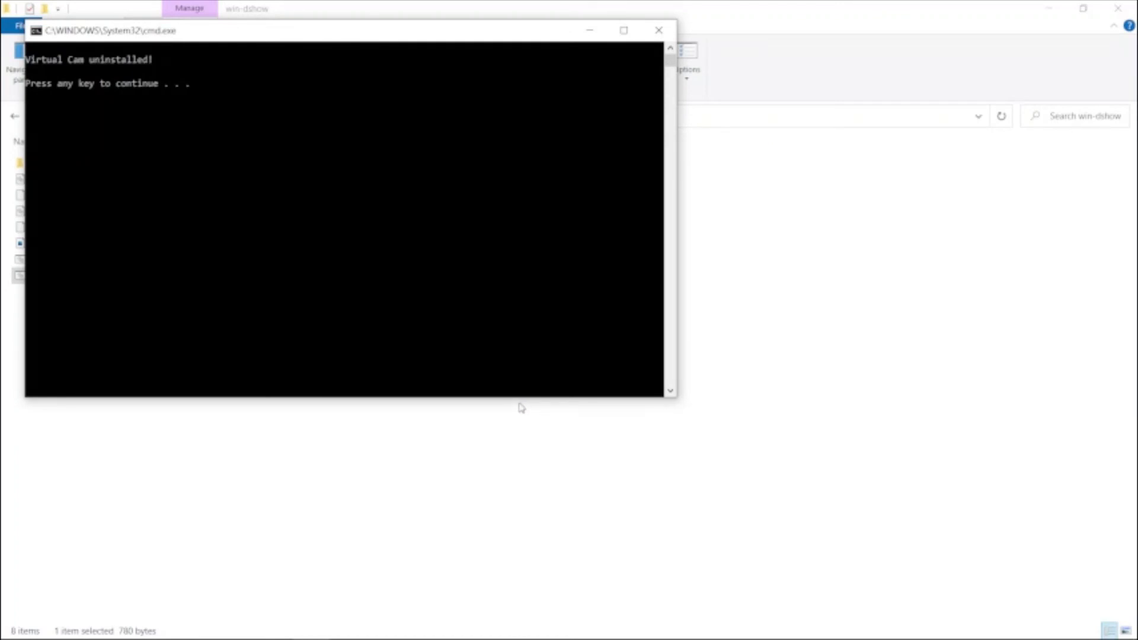
mouse_move(519, 402)
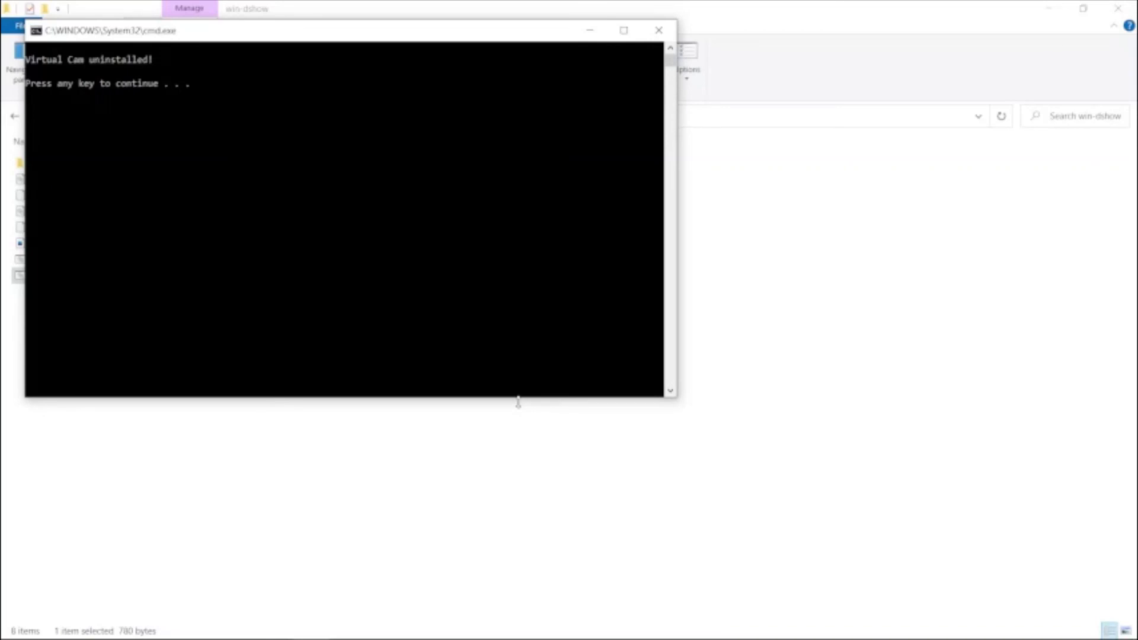
key(enter)
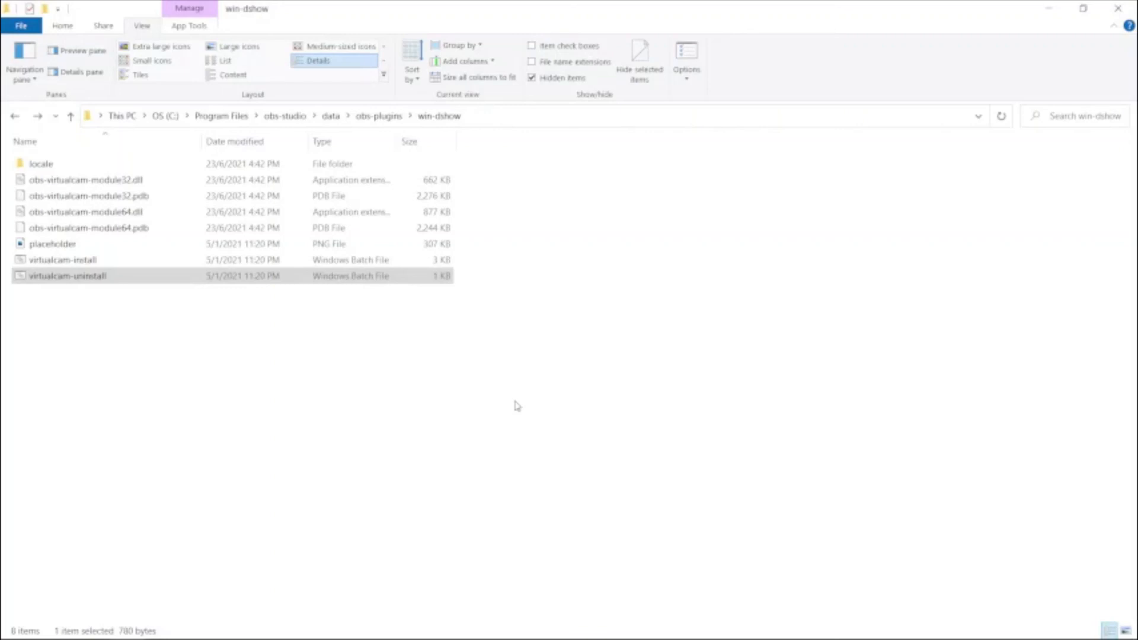
mouse_move(316, 478)
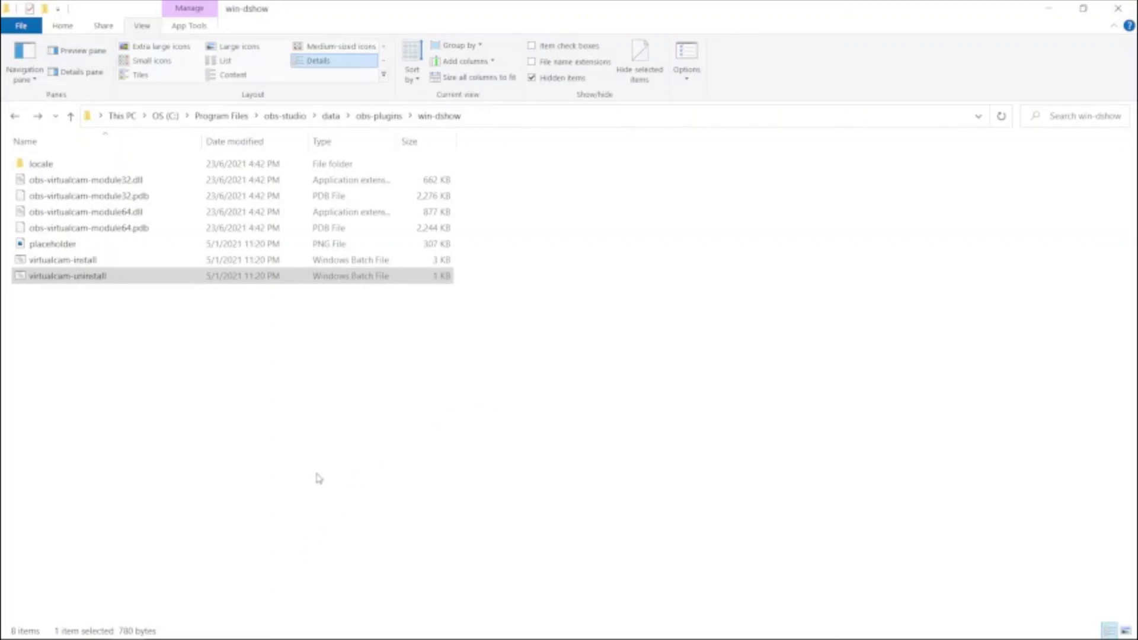
mouse_move(315, 481)
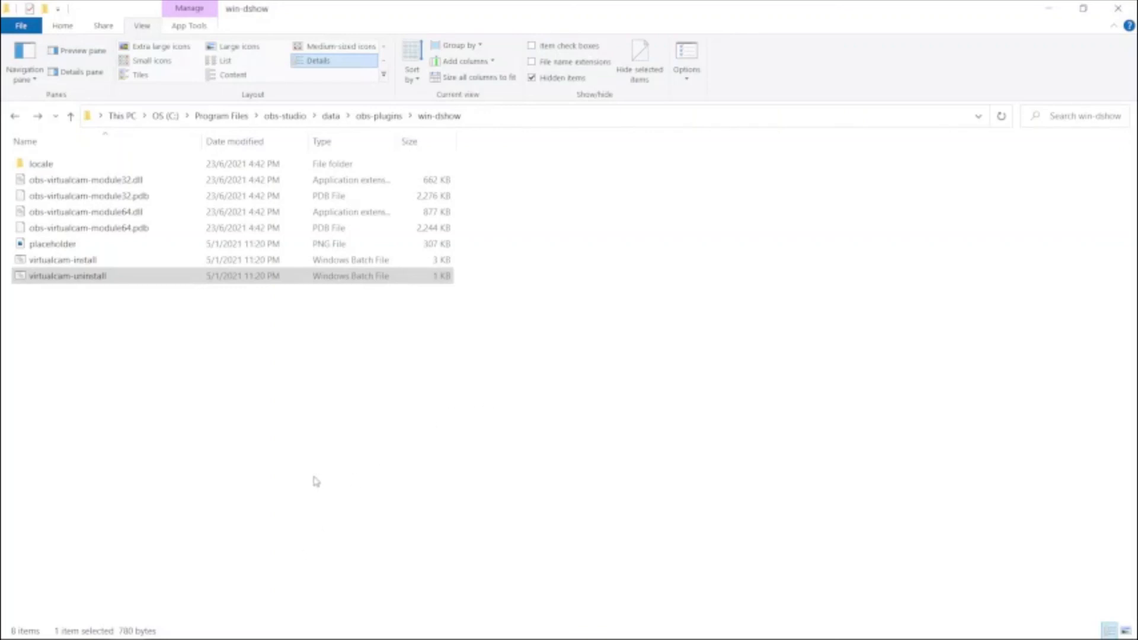